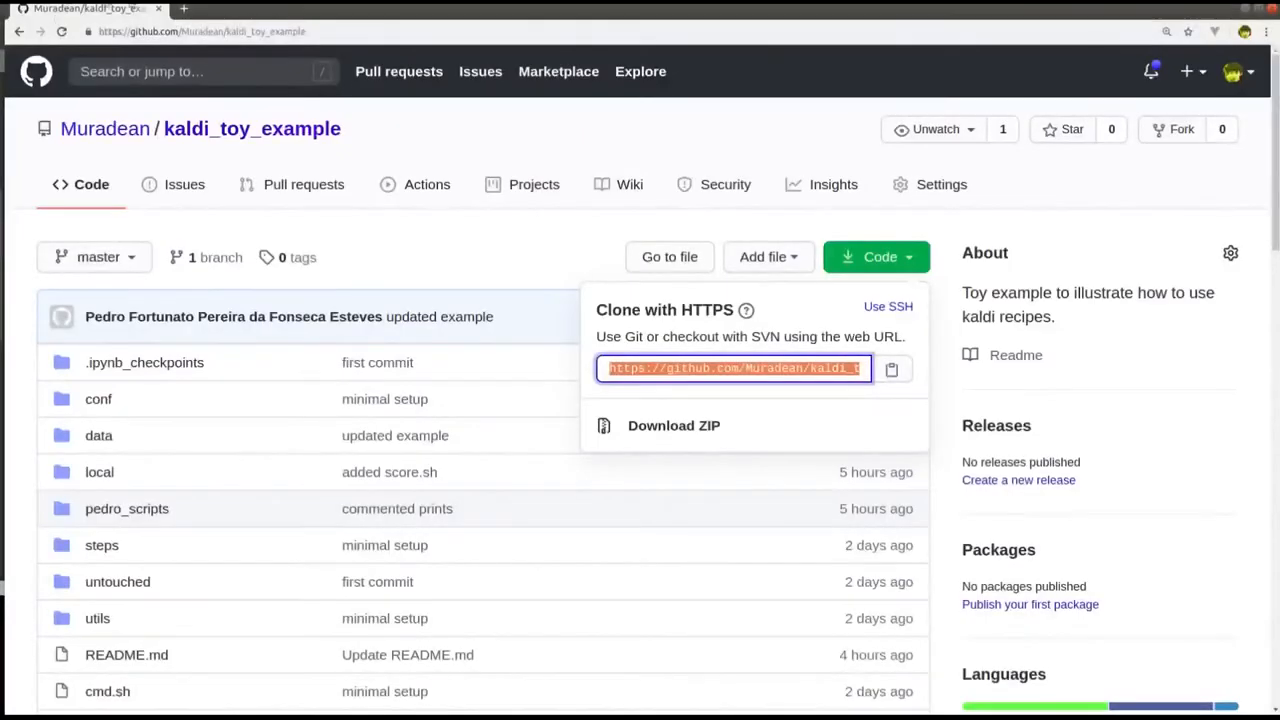
# Step: Copy the kaldi_toy_example HTTPS clone URL from GitHub's Code dropdown
pyautogui.rightClick(735, 368)
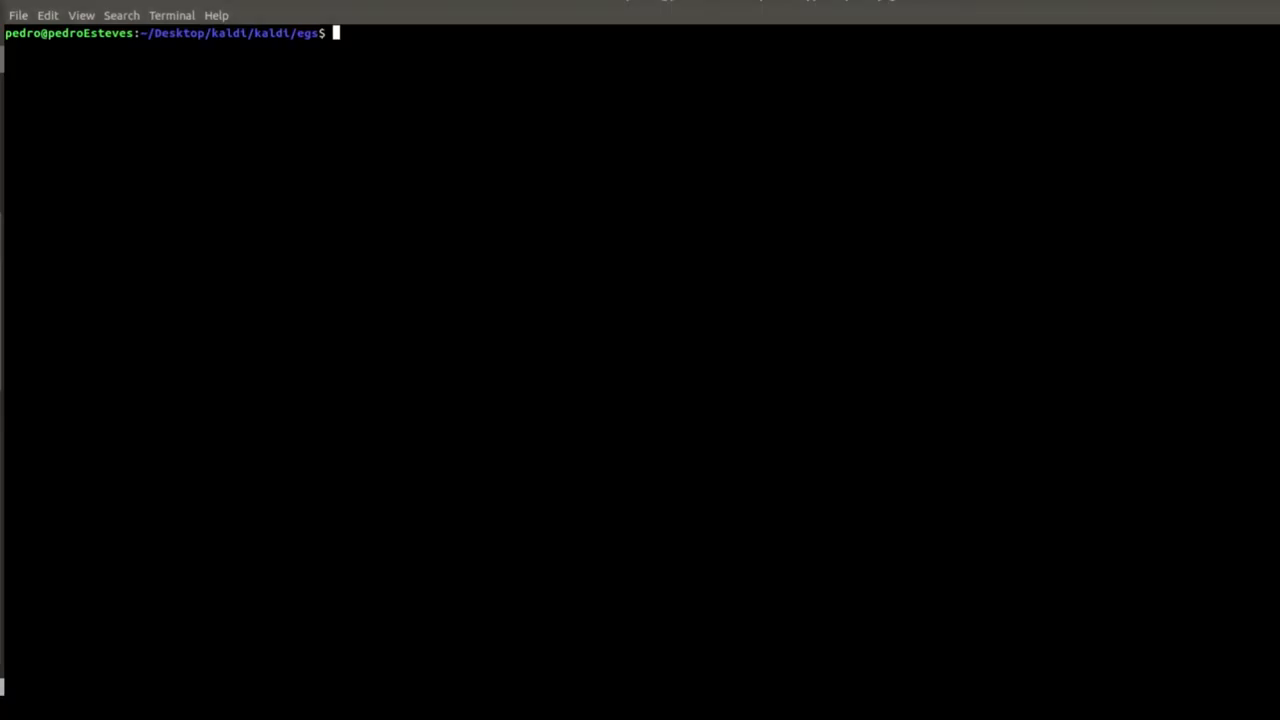
# Step: Git clone kaldi_toy_example into egs and list recordings in data/train/pedro
pyautogui.write('git clone https://github.com/Muradean/kaldi_toy_example.git')
pyautogui.write('cd kaldi_toy_example/')
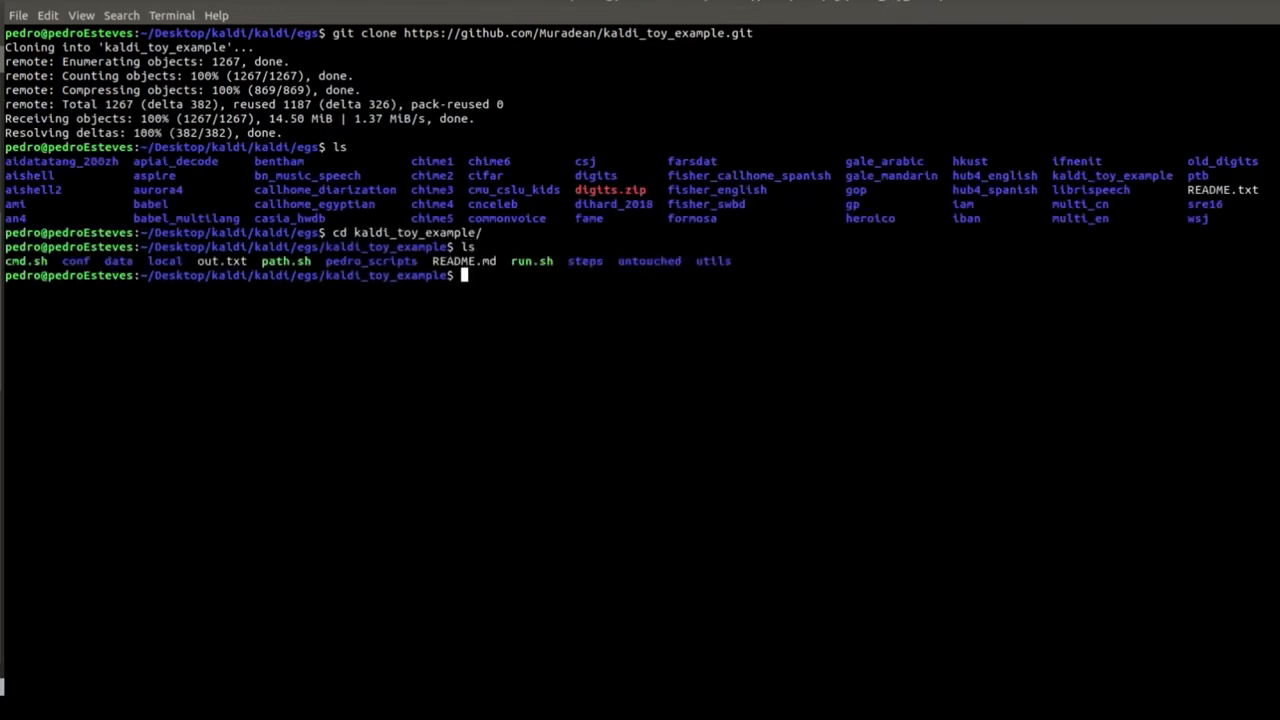
pyautogui.write('cd data/')
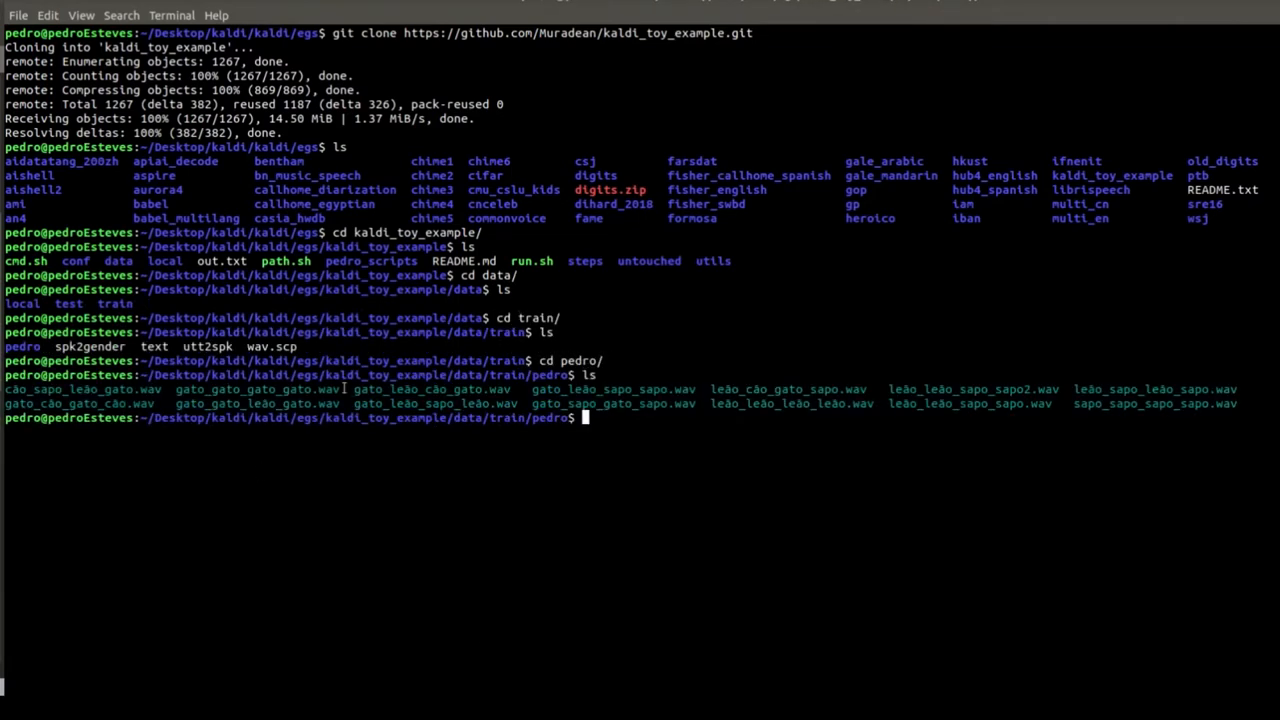
# Step: Show spk2gender (pedro m) and wav.scp, then list the pedro_scripts folder
pyautogui.doubleClick(257, 389)
pyautogui.write('cd ..')
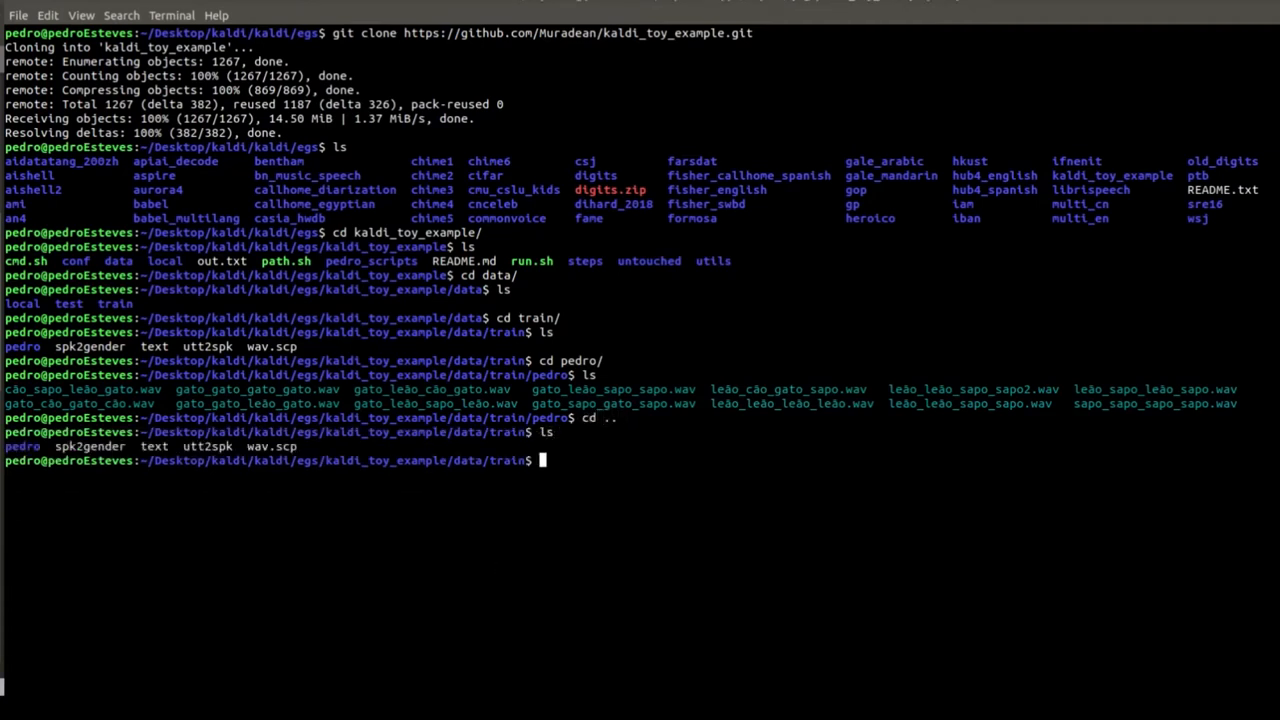
pyautogui.write('cat spk2gender')
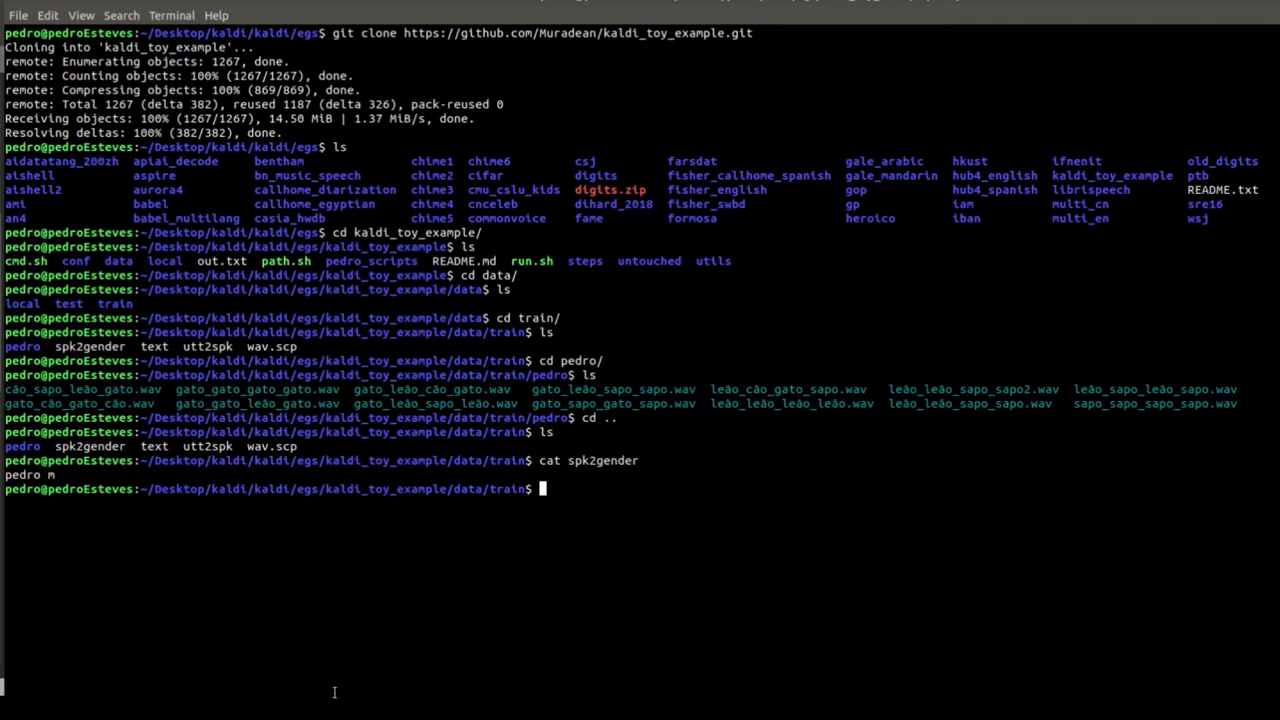
pyautogui.write('cat wav.scp')
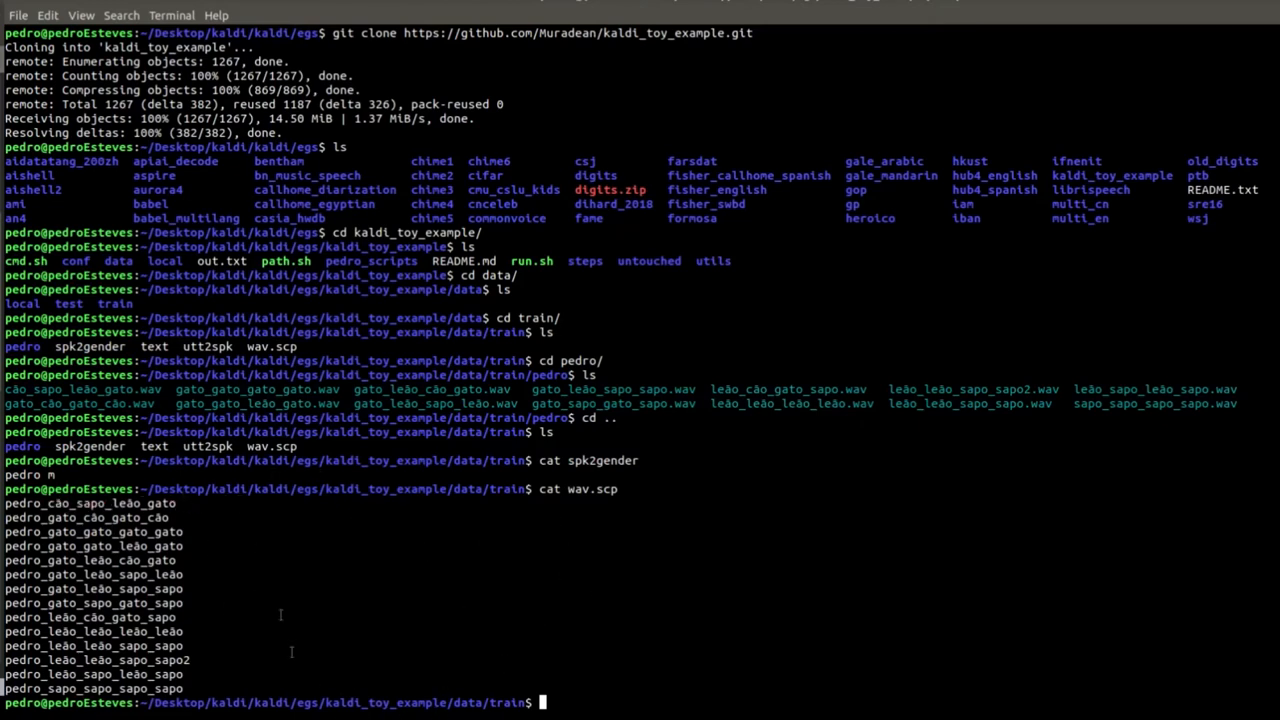
pyautogui.moveTo(488, 577)
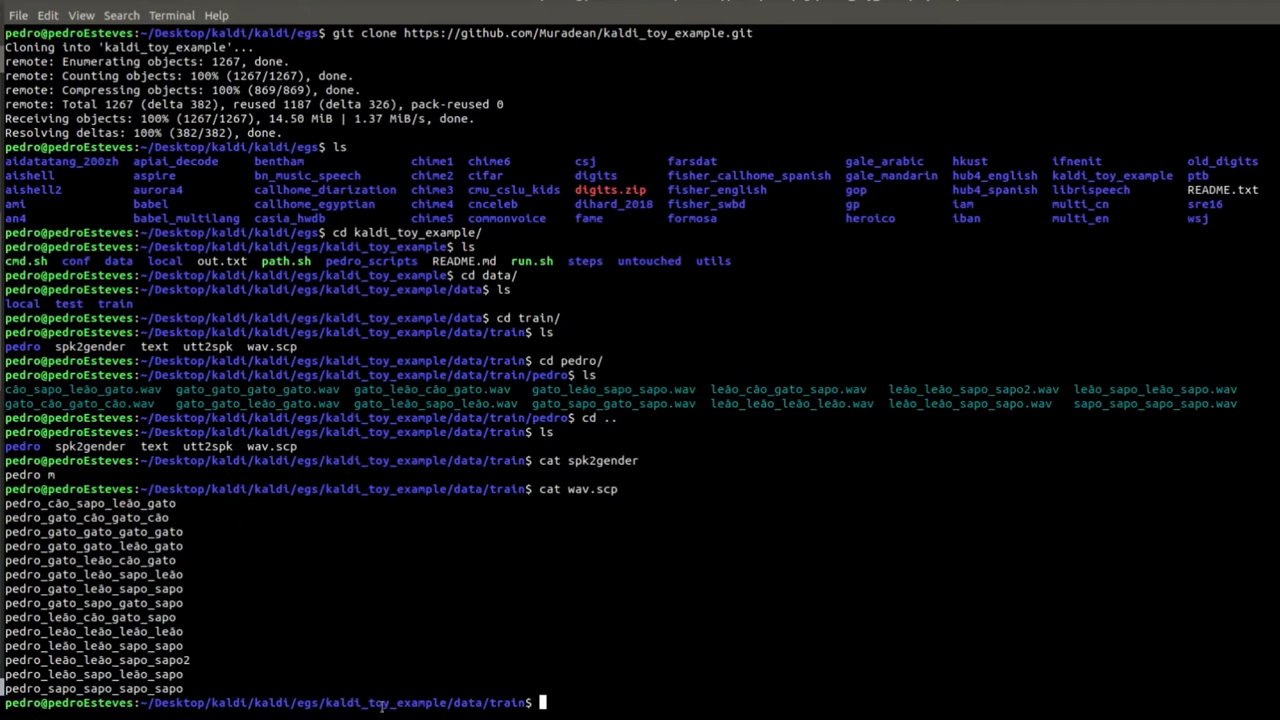
pyautogui.write('cd ../../')
pyautogui.write('cd pedro_scripts/')
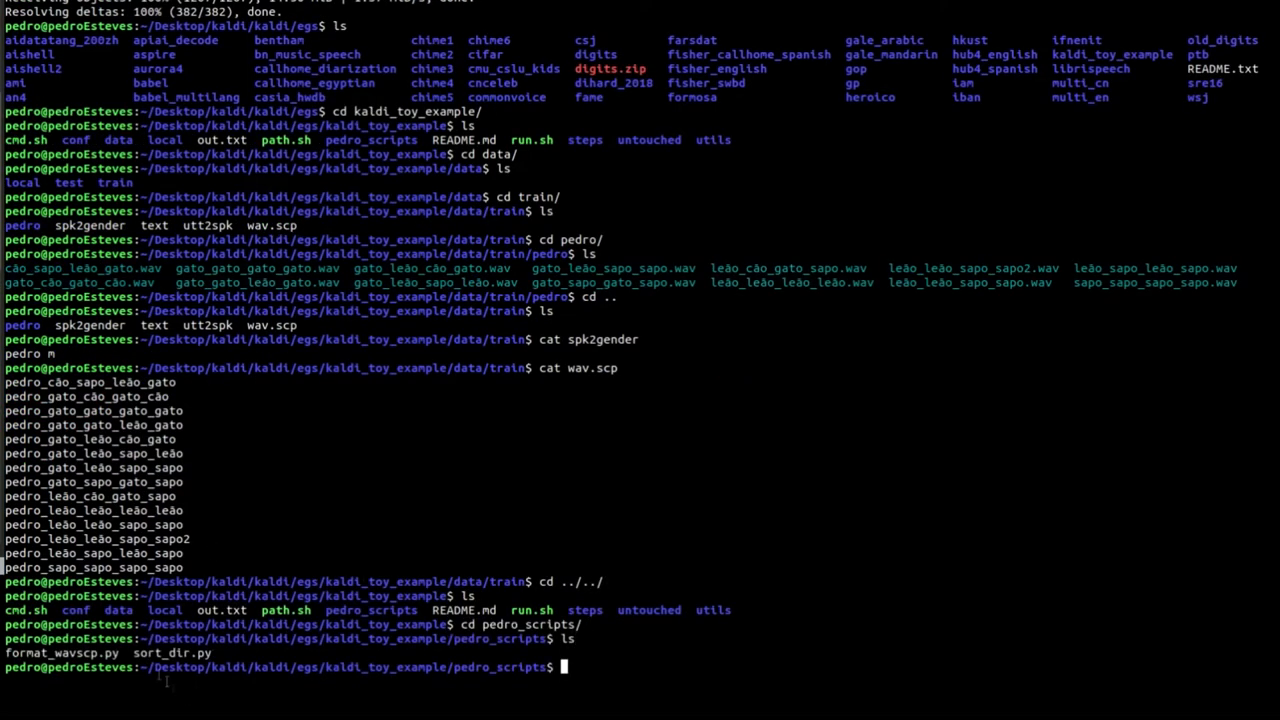
pyautogui.moveTo(330, 541)
pyautogui.write('cd ..')
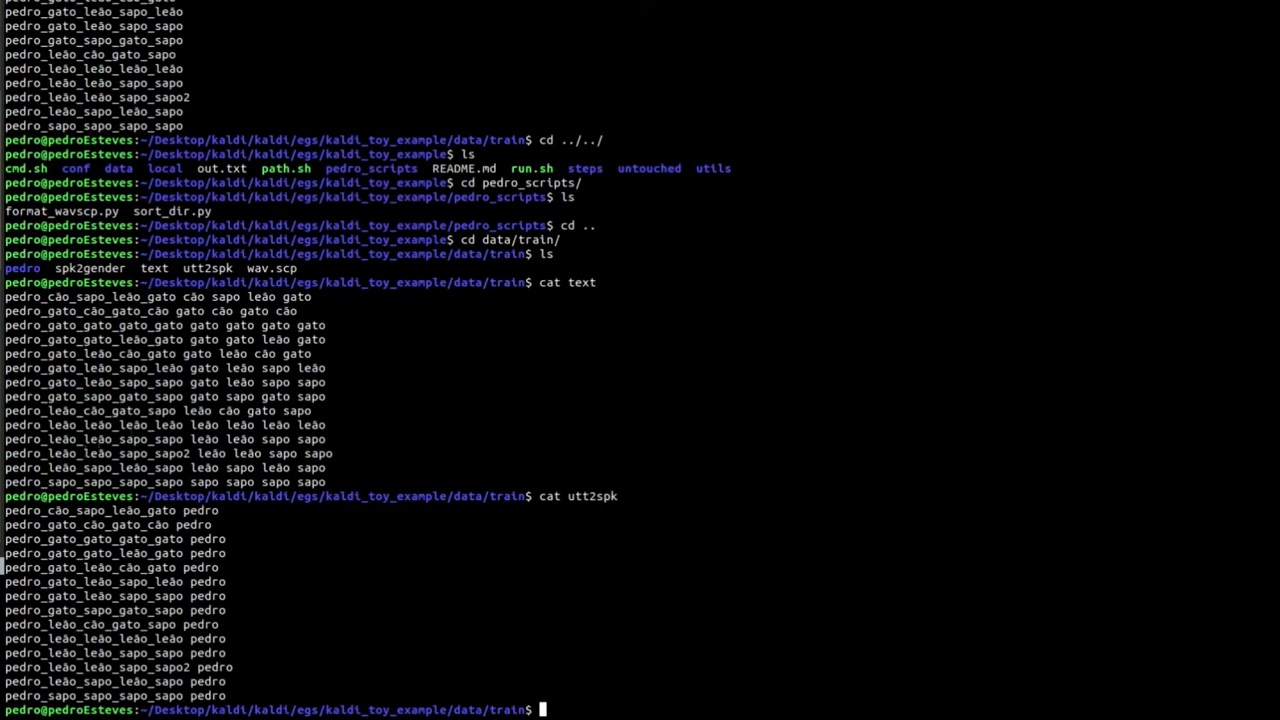
pyautogui.moveTo(262, 530)
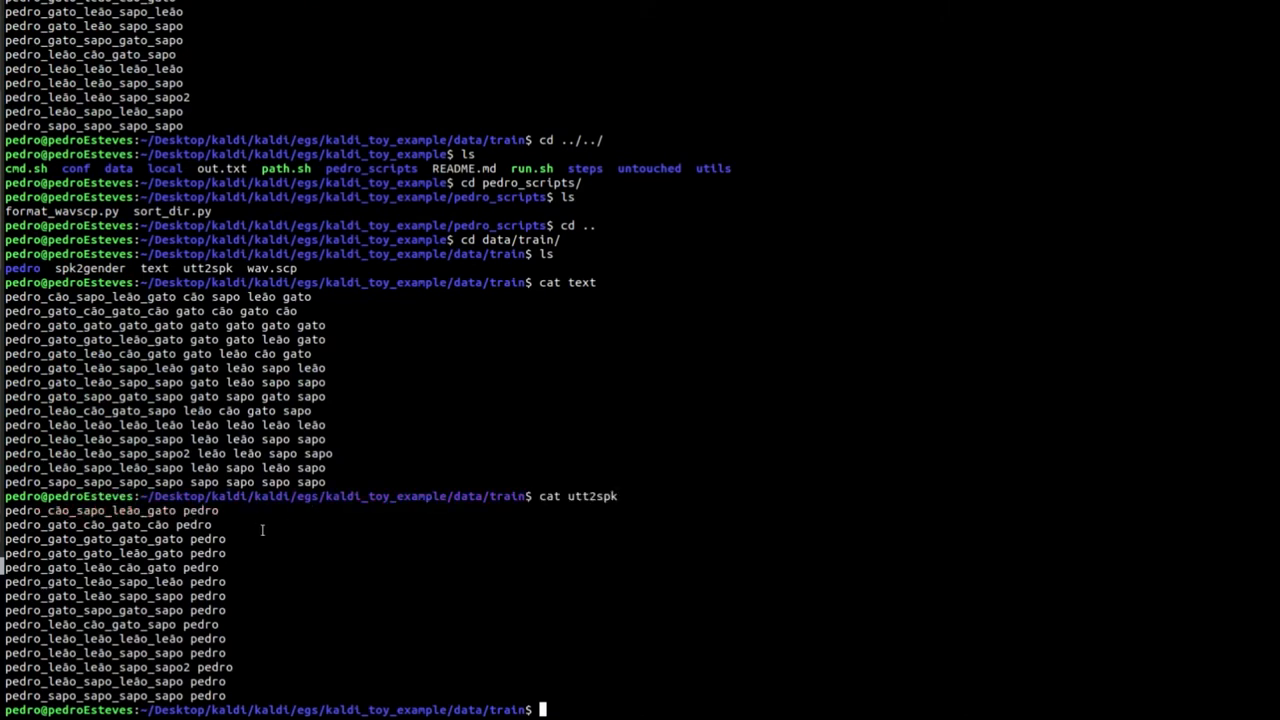
# Step: Show the train text transcripts and utt2spk map, then relist pedro_scripts
pyautogui.write('cd ../../')
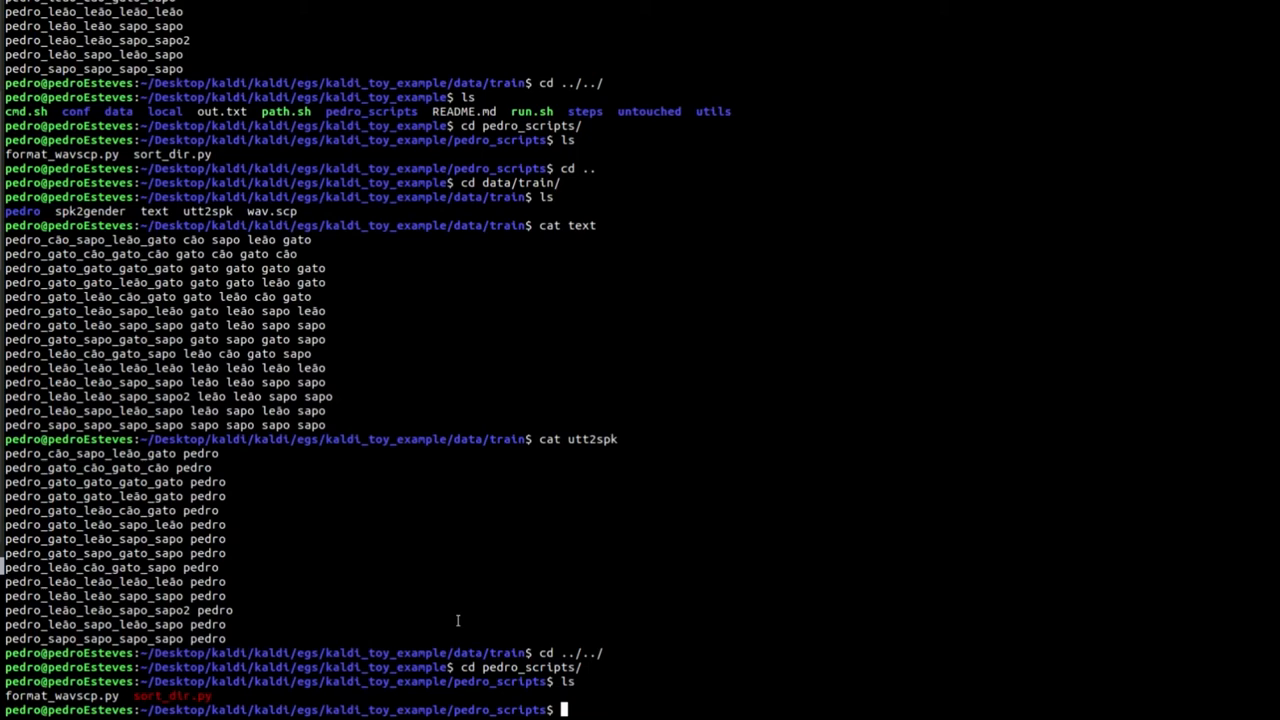
# Step: List data/local, print corpus.txt sentences, and move into the dict folder
pyautogui.write('cd co')
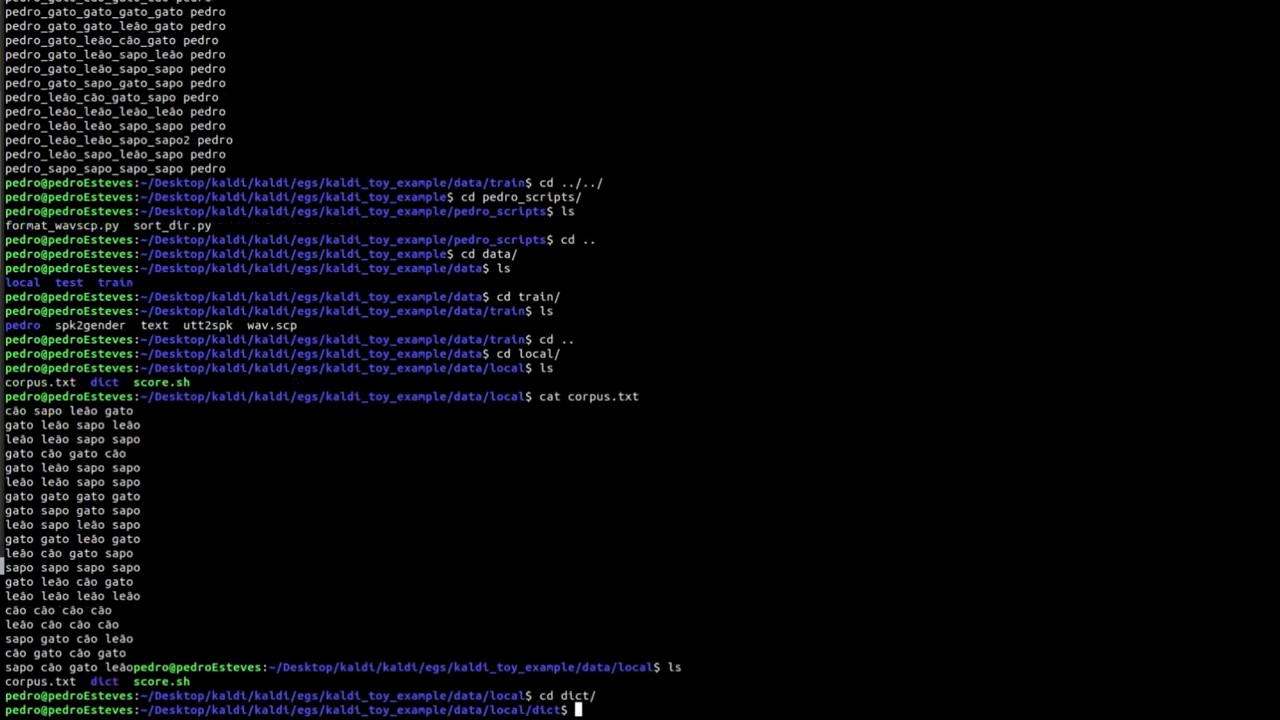
# Step: Print lexicon.txt, nonsilence_phones.txt, silence and optional silence files, then list the project
pyautogui.write('cat lexicon.txt')
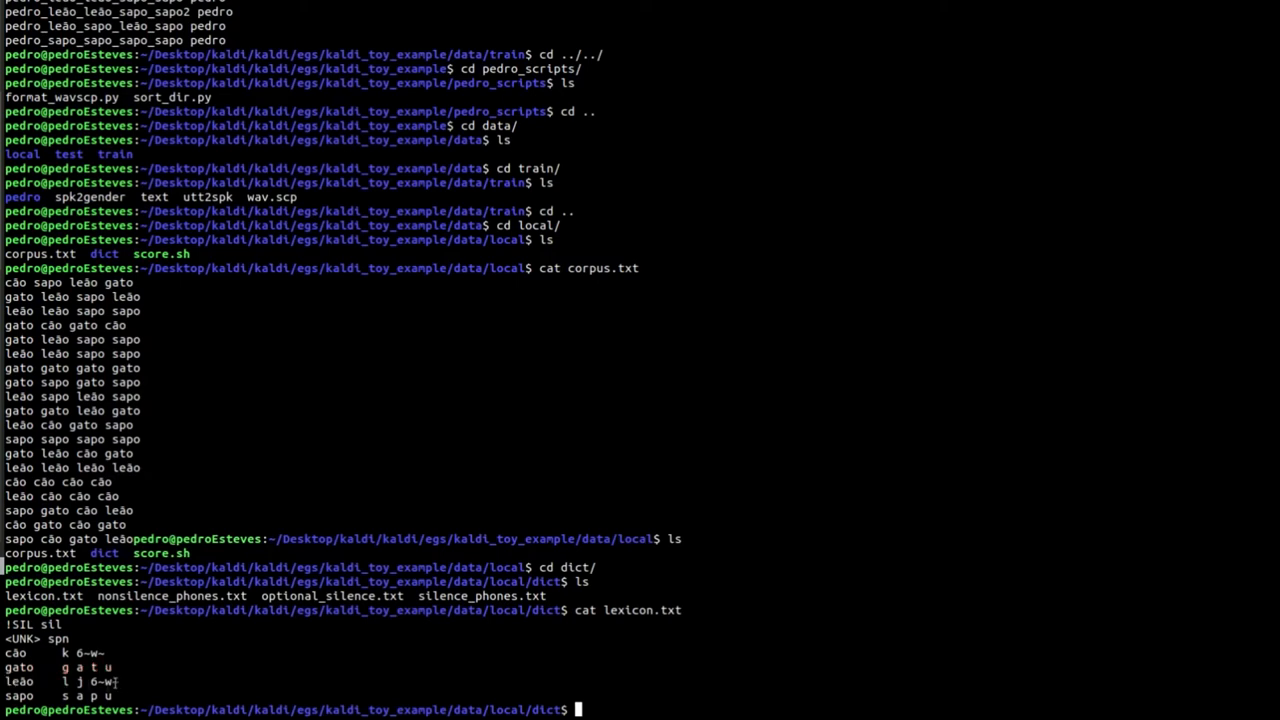
pyautogui.moveTo(497, 686)
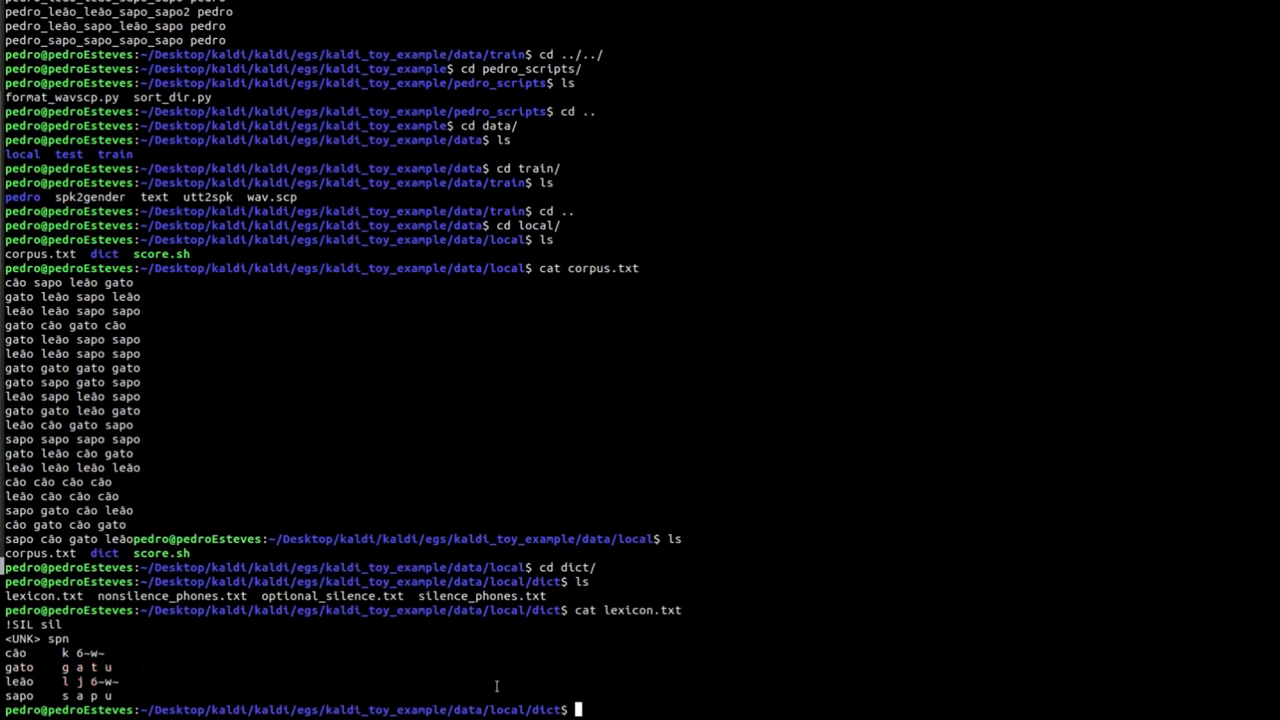
pyautogui.write('cat nonsilence_phones.txt')
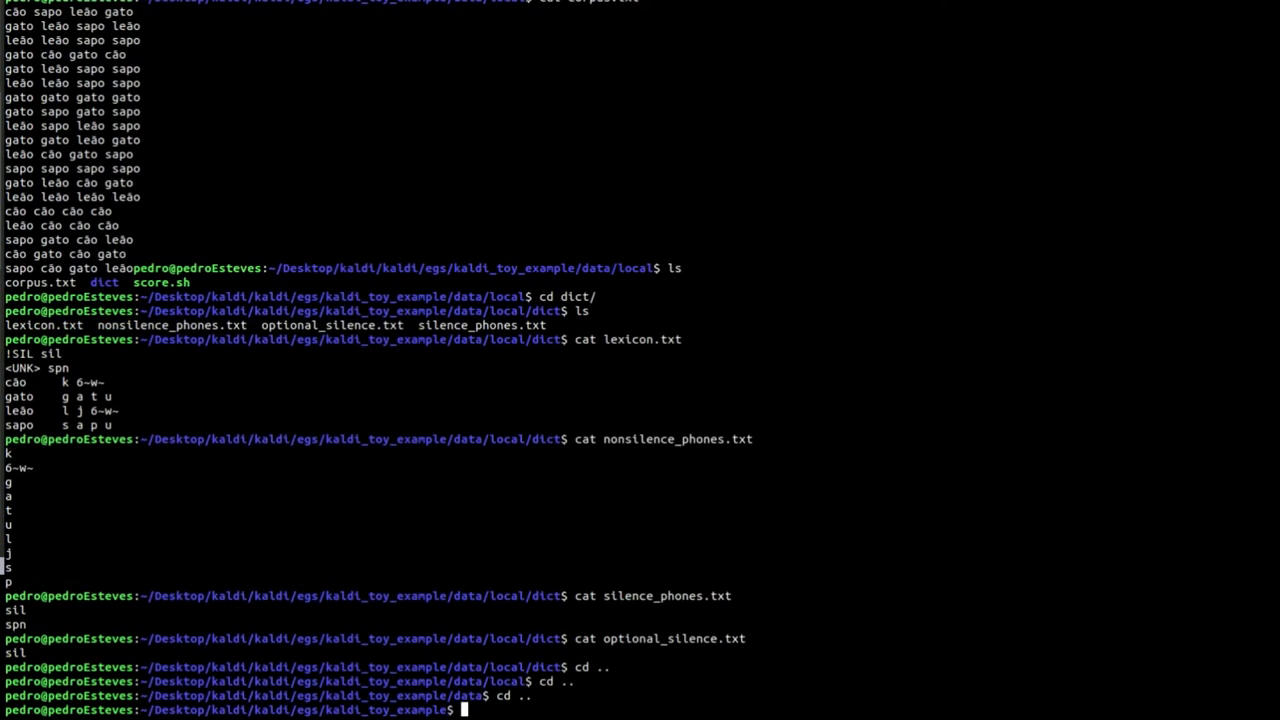
pyautogui.press('Return')
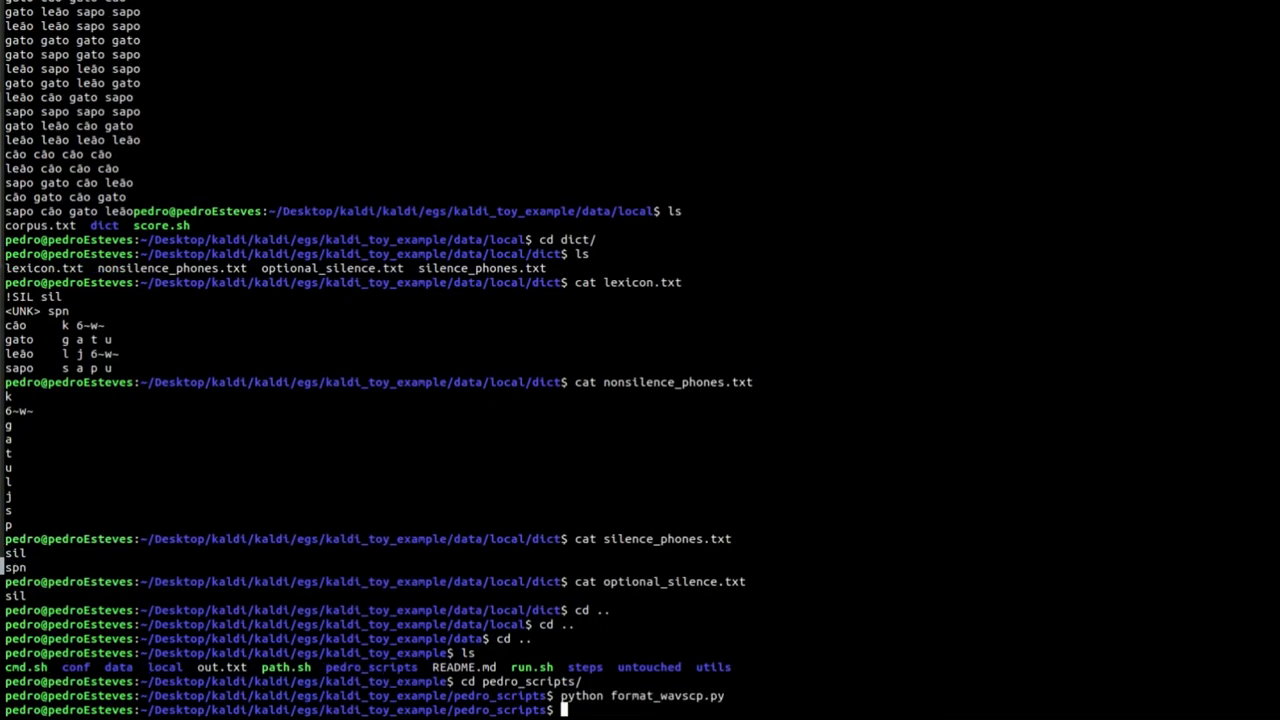
# Step: Run format_wavscp.py from pedro_scripts and launch ./run.sh for training and decoding
pyautogui.write('./run.sh')
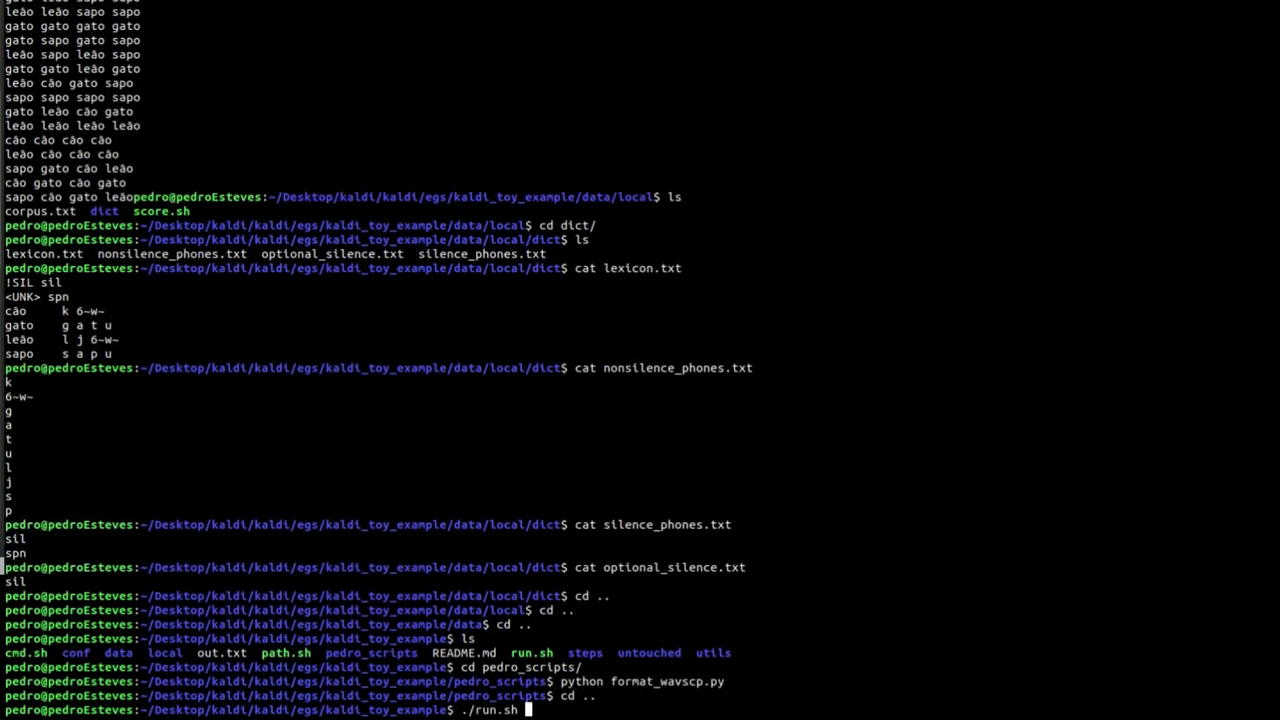
pyautogui.press('Return')
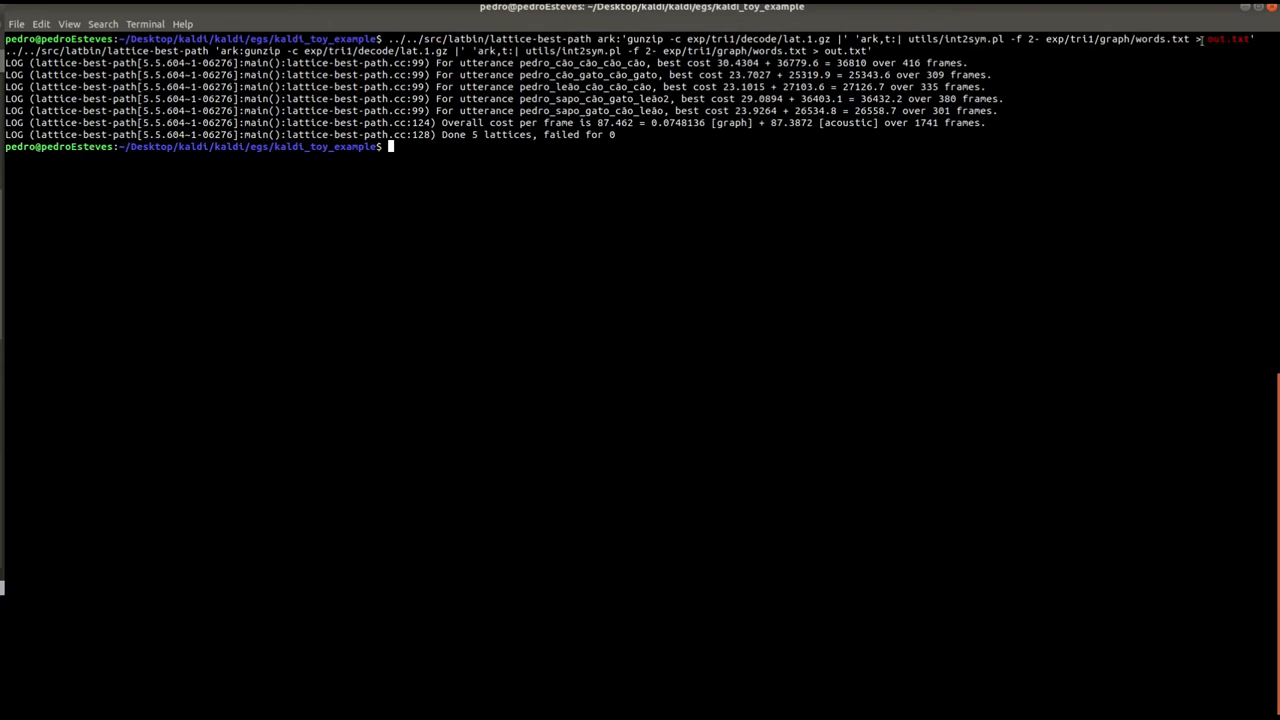
# Step: Let run.sh finish decoding the five test utterances into out.txt
pyautogui.write('cat')
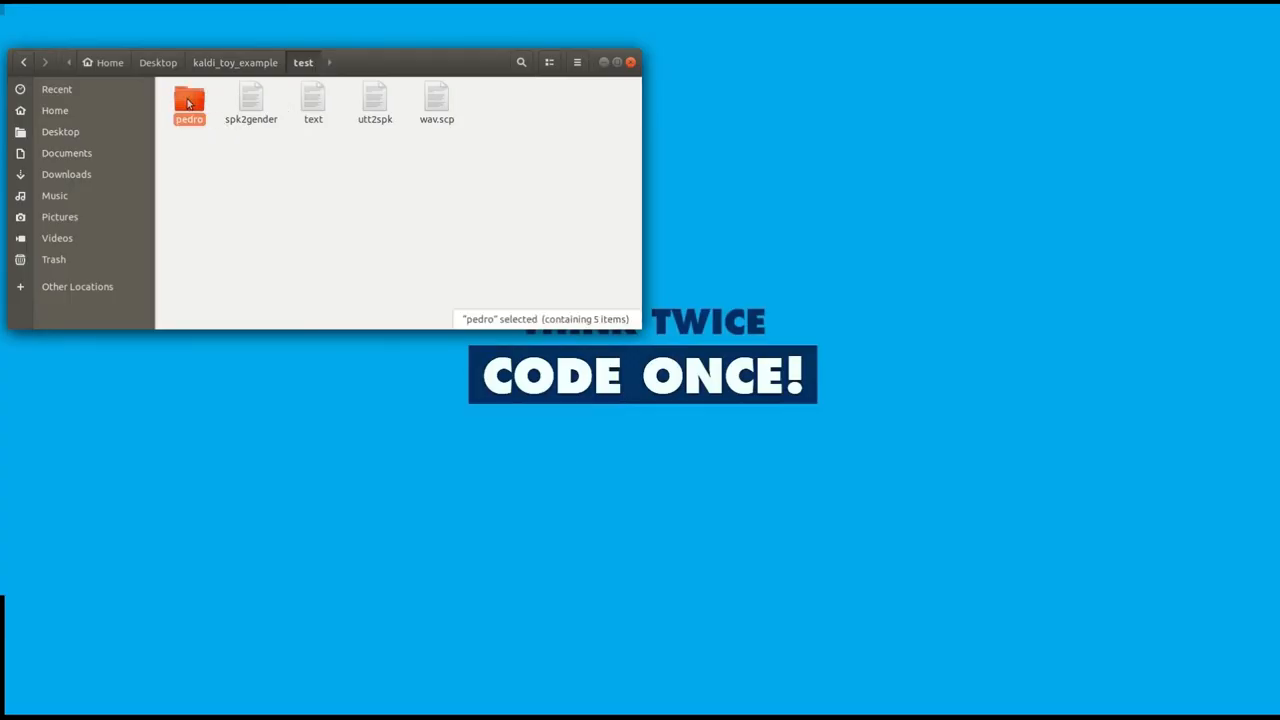
# Step: Play sapo_cão_gato_leão2.wav from the pedro test folder and show playback controls
pyautogui.doubleClick(189, 100)
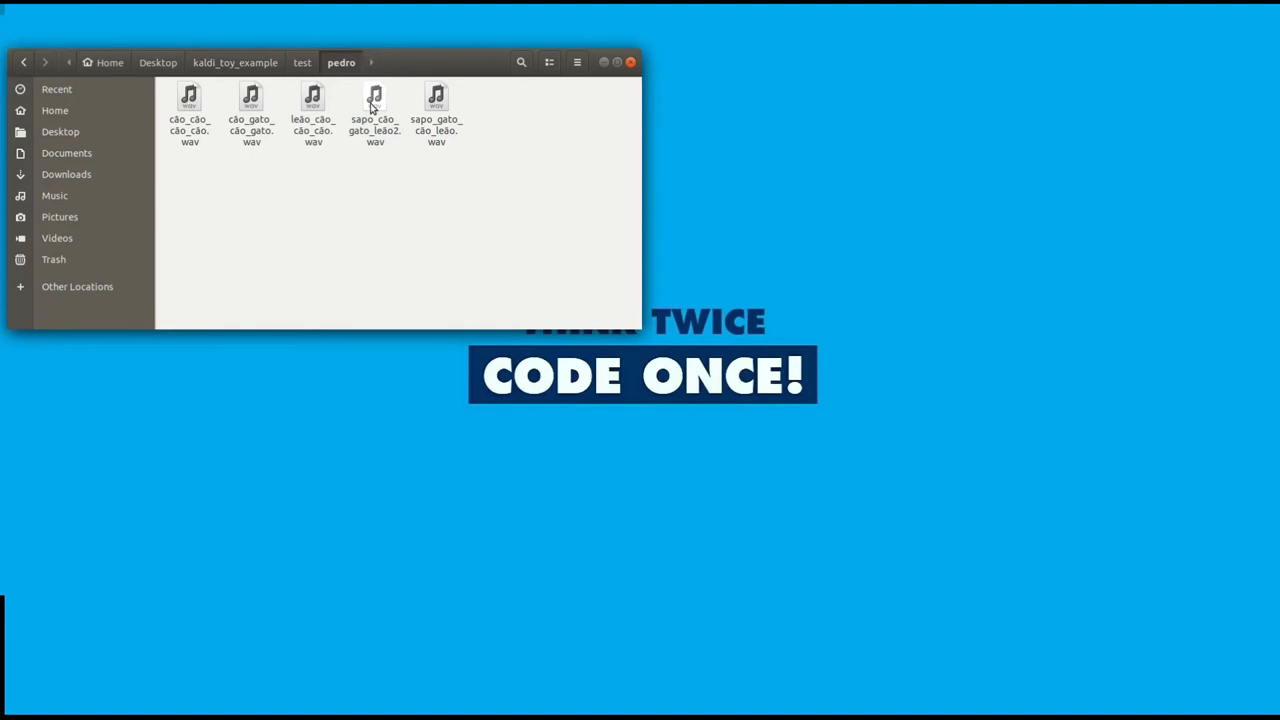
pyautogui.doubleClick(375, 110)
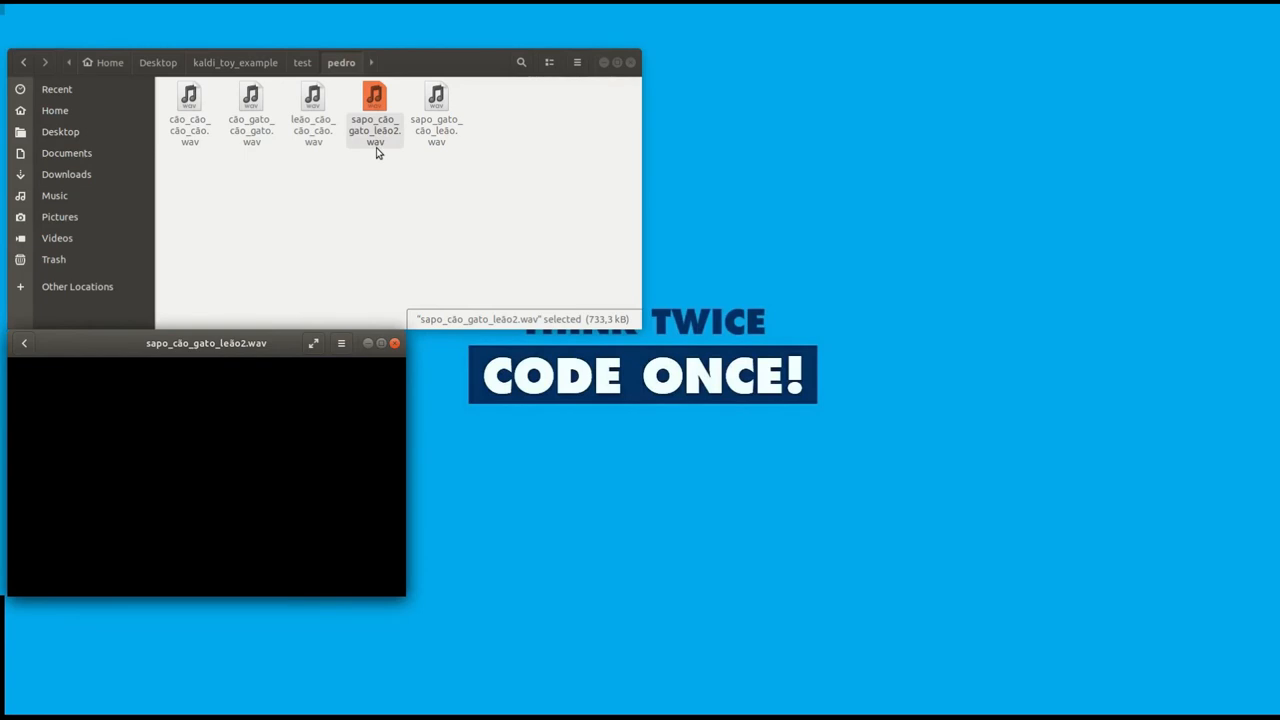
pyautogui.moveTo(106, 614)
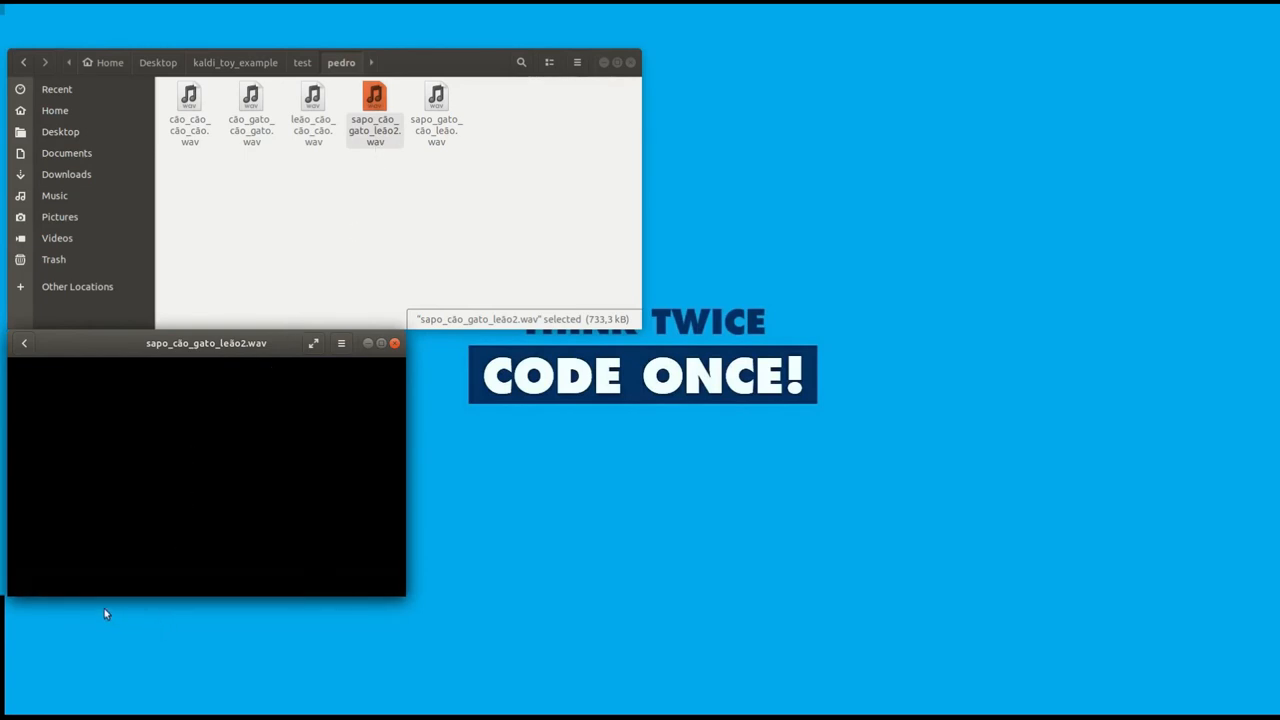
pyautogui.click(205, 460)
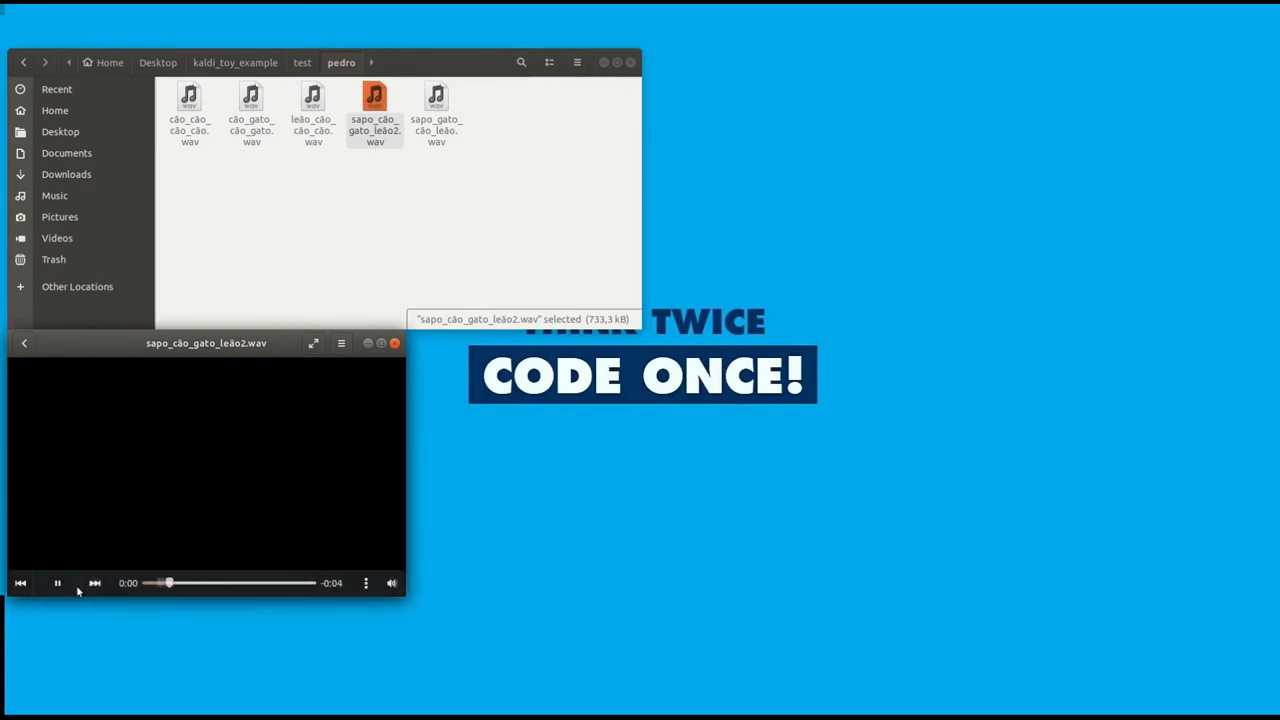